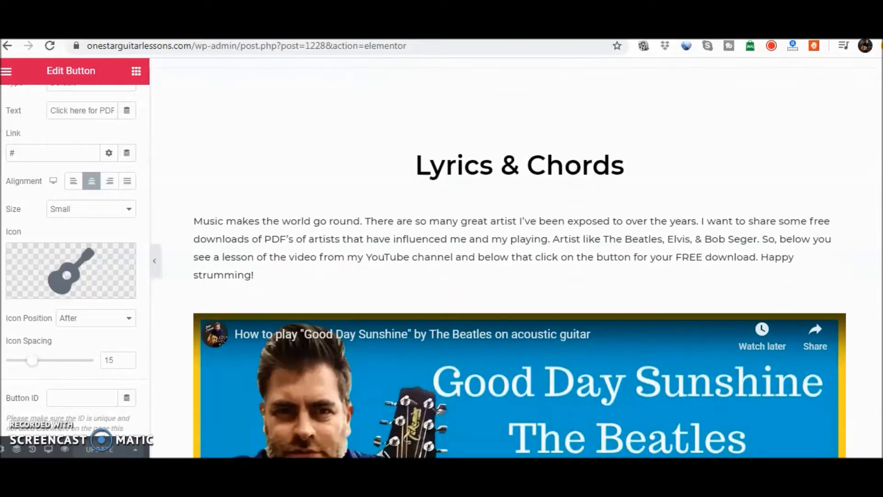
- Go to Media > Add New and bring the browser uploader into view
scroll(down, 3)
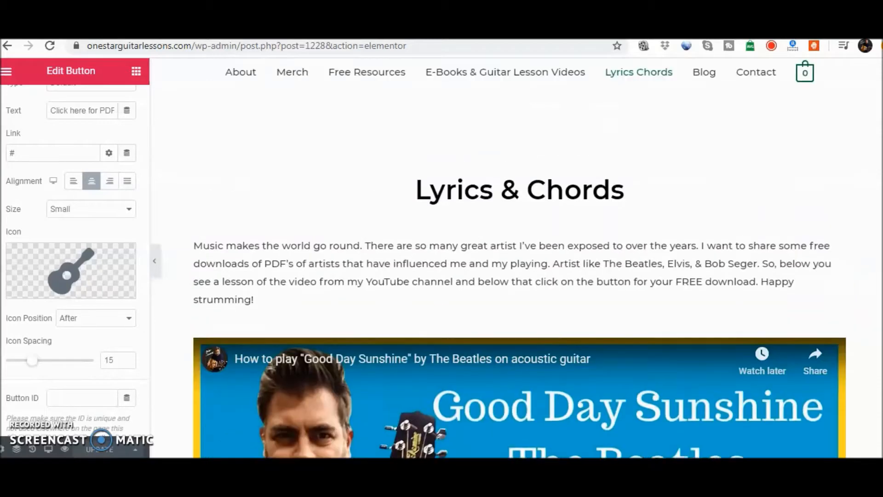
scroll(down, 3)
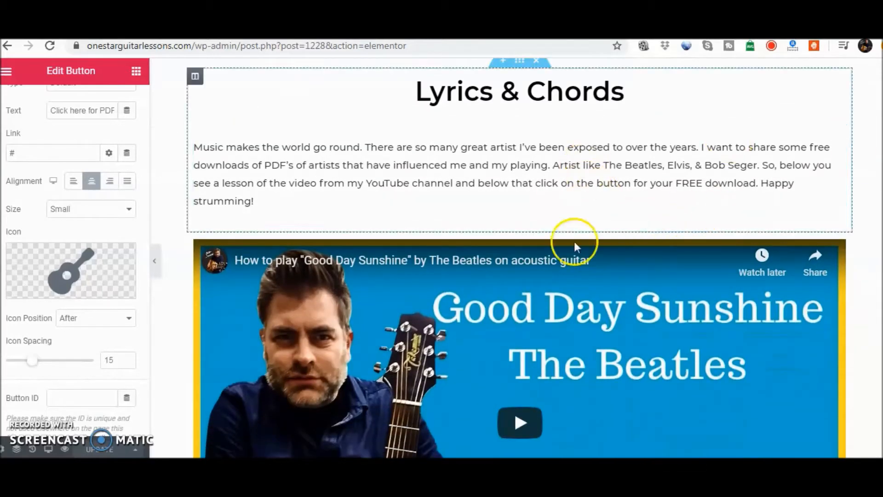
scroll(down, 3)
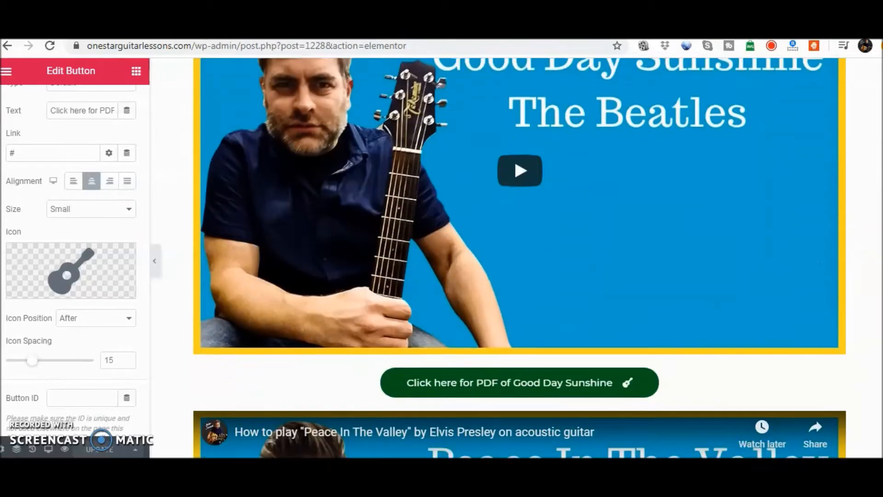
scroll(down, 3)
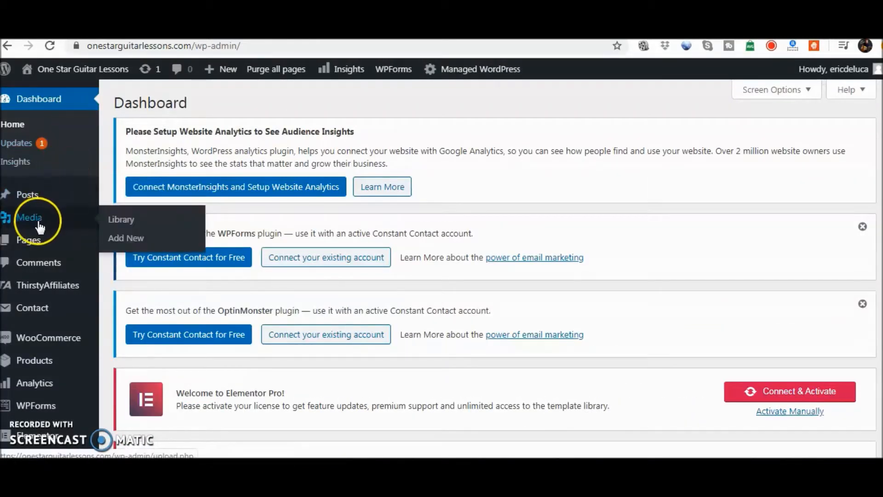
mouse_move(54, 220)
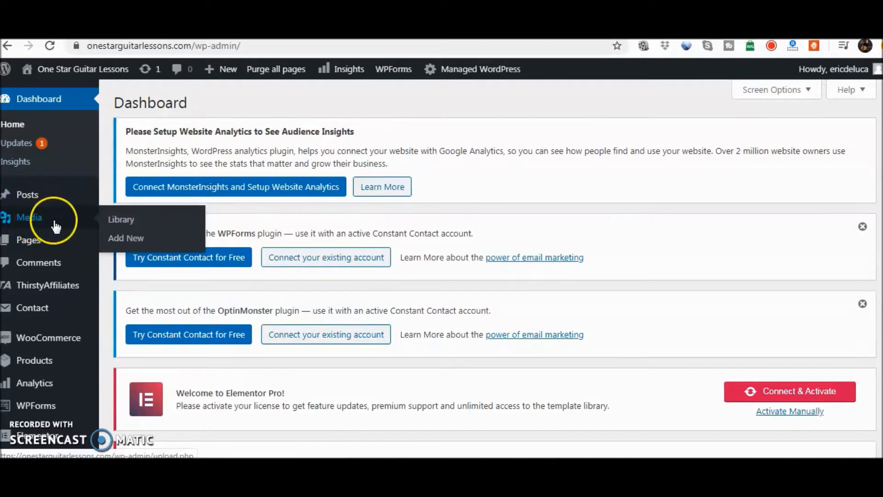
click(126, 237)
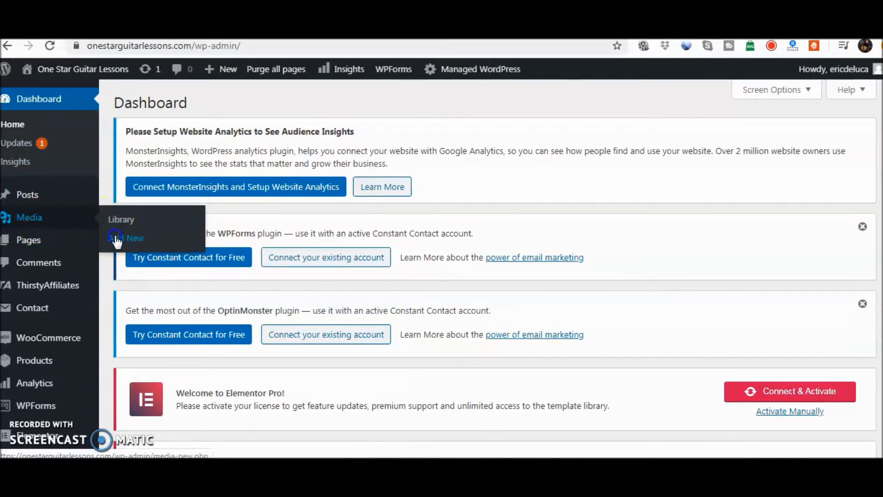
click(135, 238)
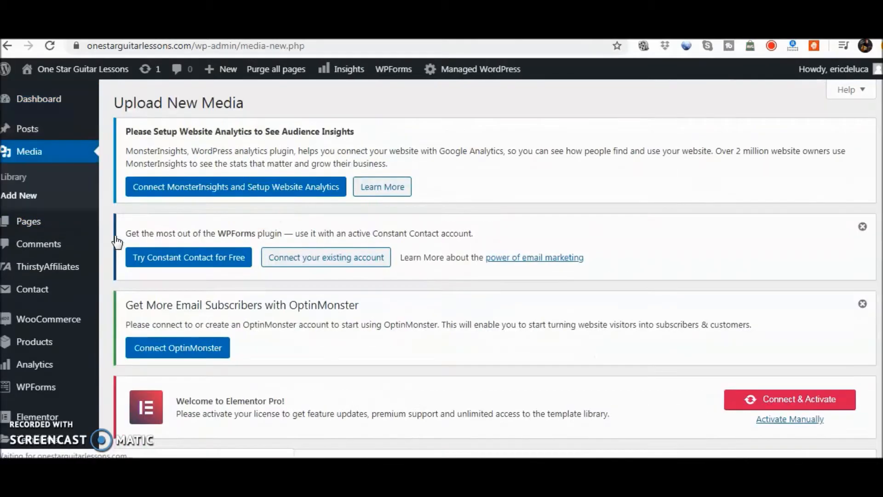
scroll(down, 3)
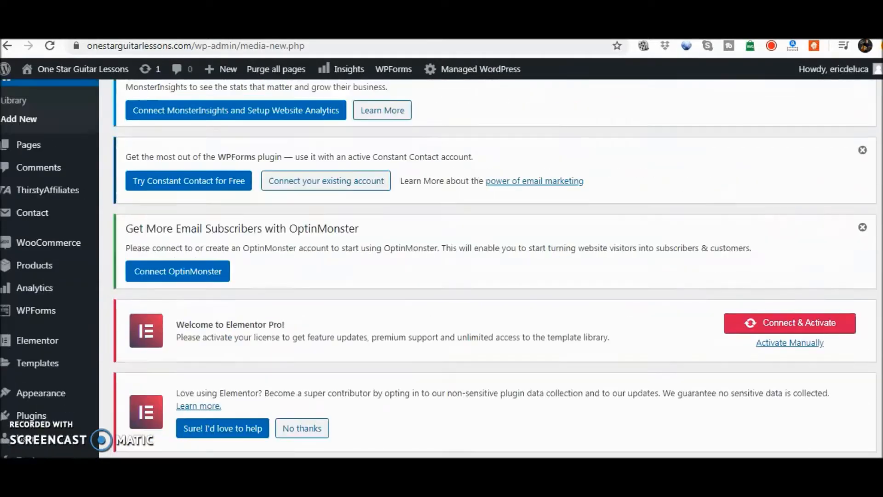
scroll(down, 3)
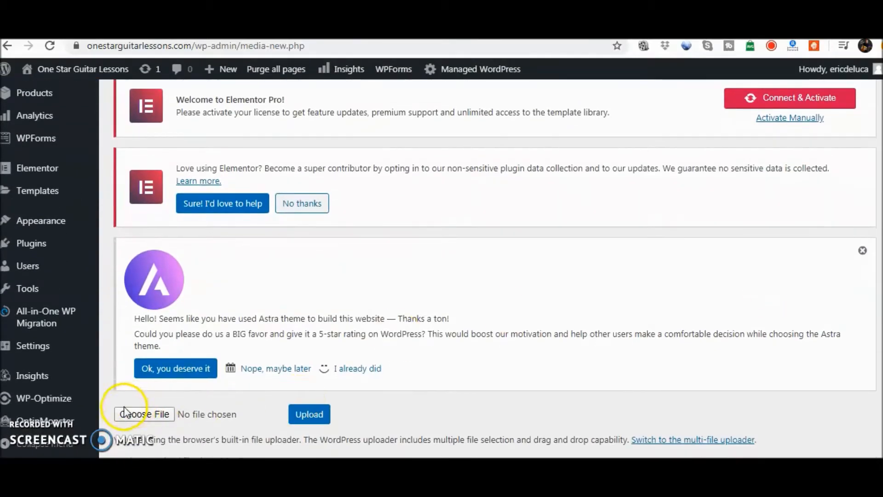
- Choose Word #90 Time After Time.pdf from the Documents library in the file picker
click(145, 414)
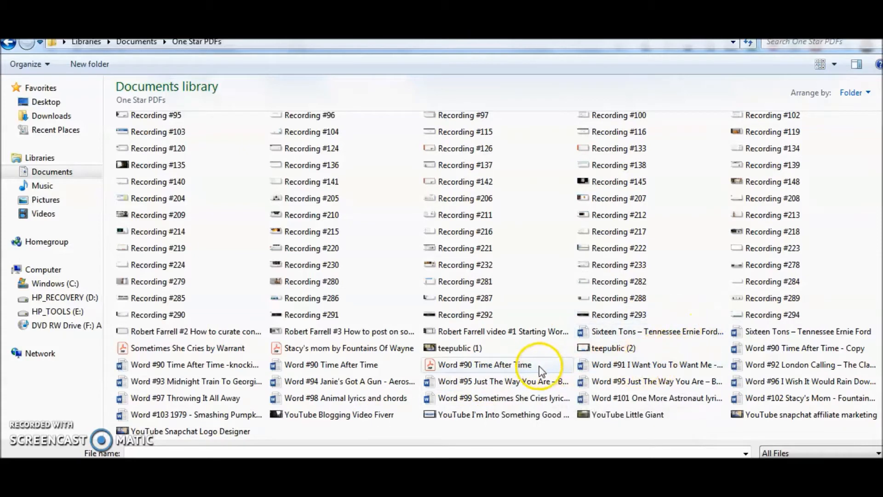
click(485, 365)
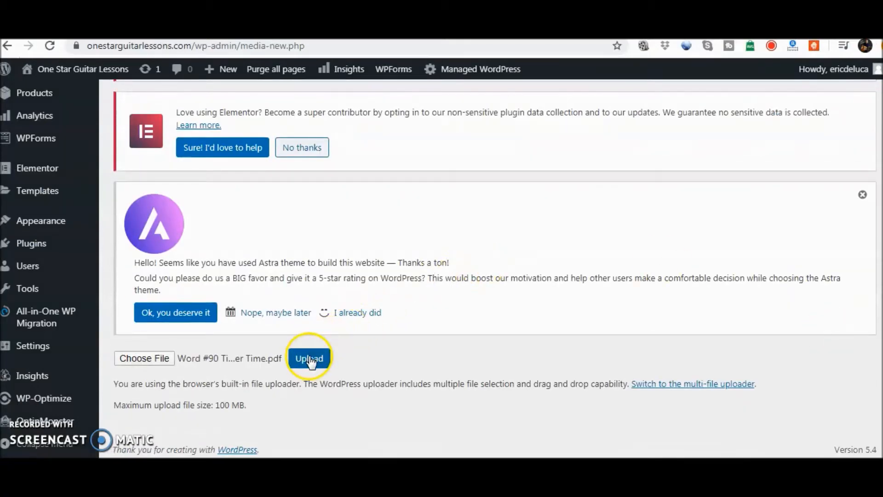
- Upload the Time After Time PDF so it appears first in the Media Library
click(309, 358)
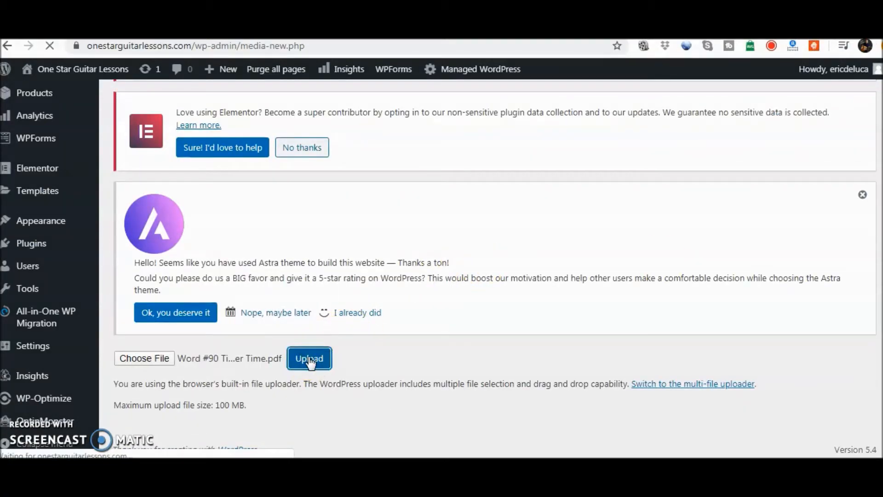
click(309, 358)
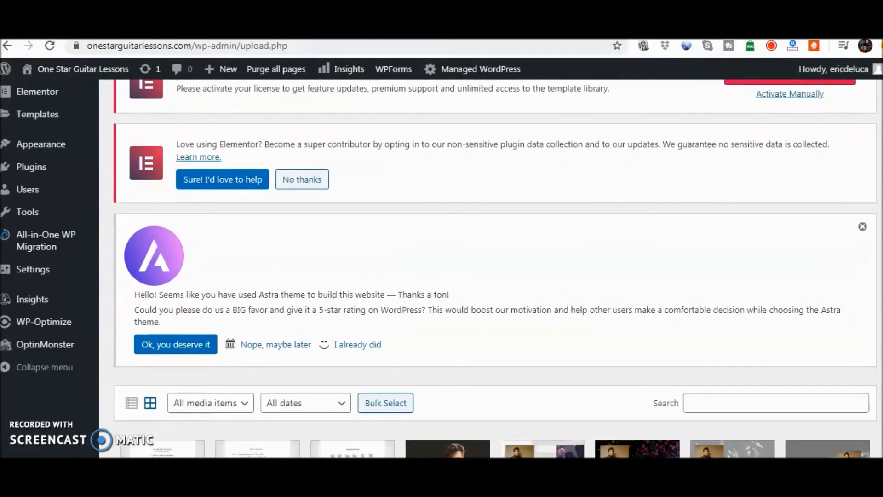
scroll(down, 3)
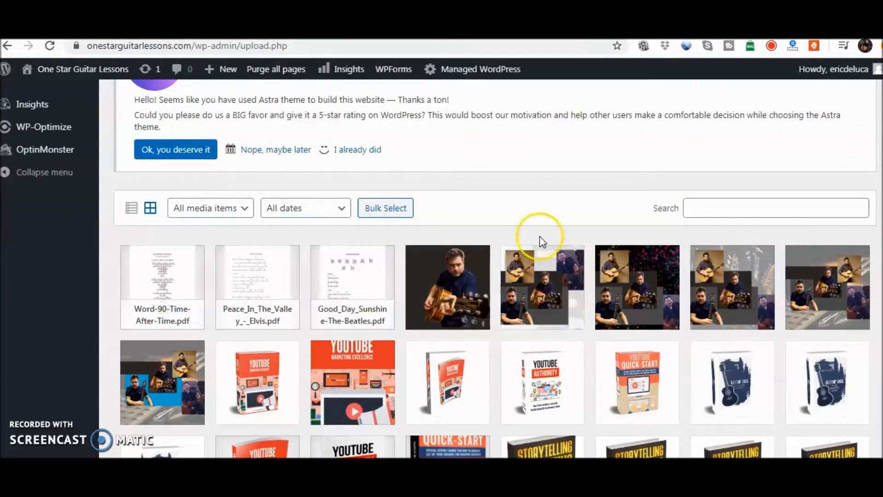
mouse_move(263, 292)
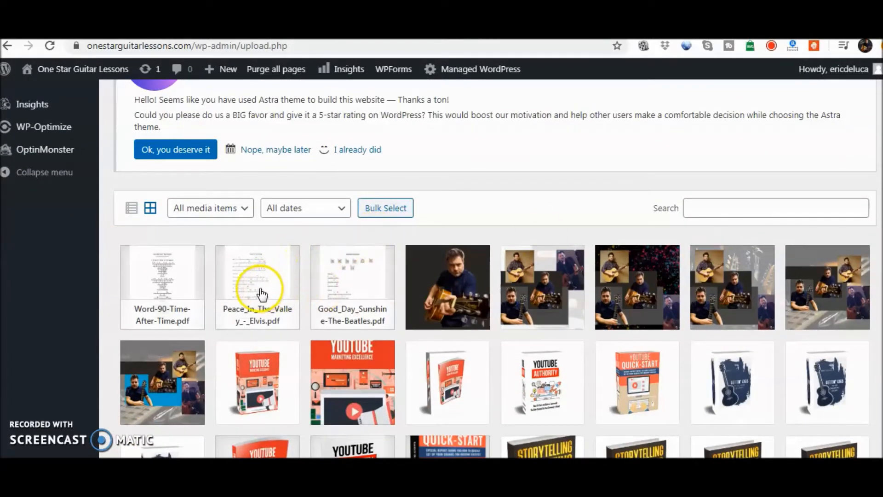
- Open the Peace_In_The_Valley_-_Elvis.pdf attachment details and copy its file link
click(256, 273)
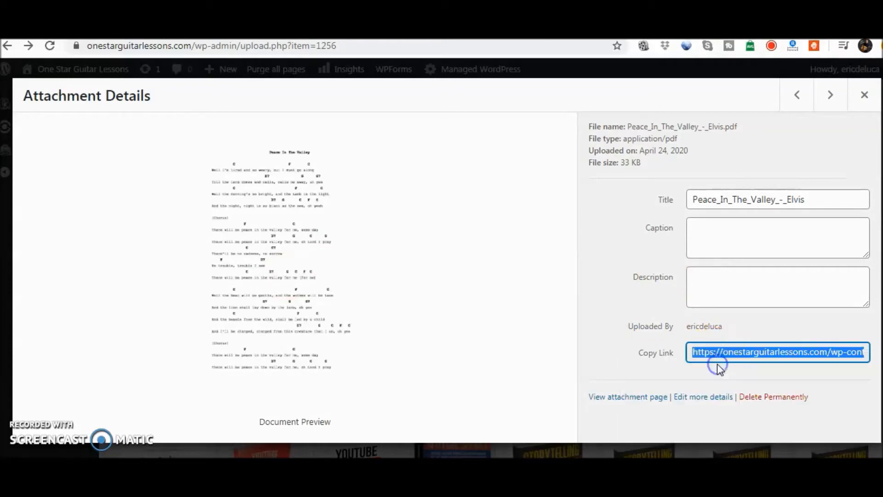
- Go to Pages > All Pages and start editing Lyrics Chords with Elementor
click(863, 94)
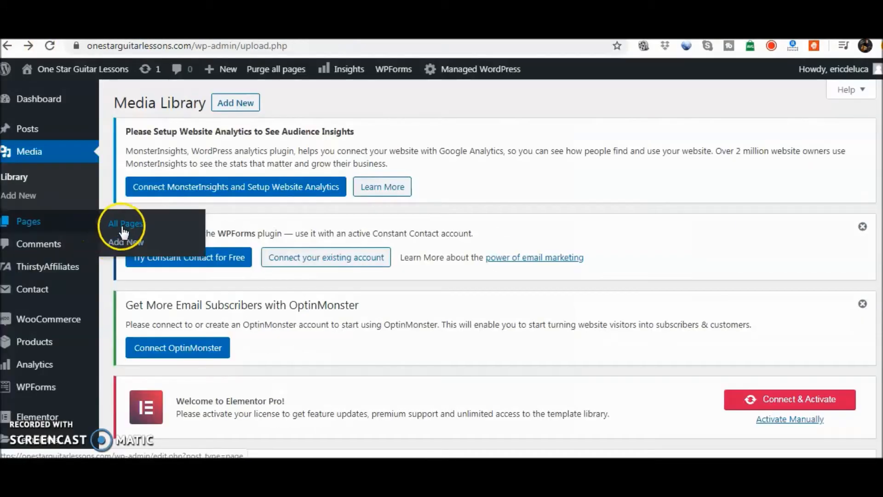
click(125, 223)
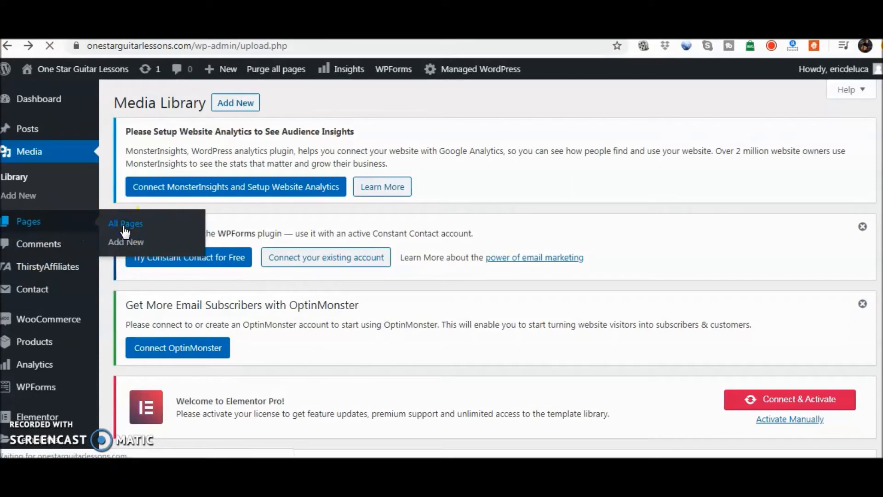
click(126, 223)
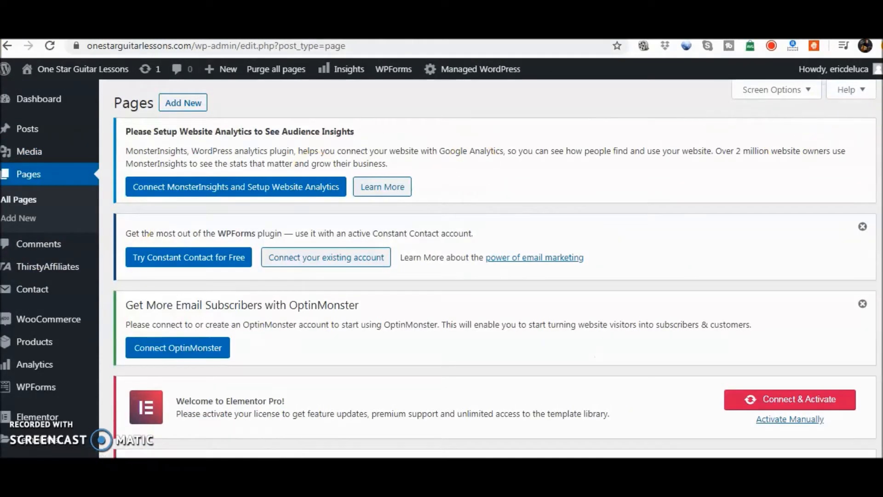
scroll(down, 3)
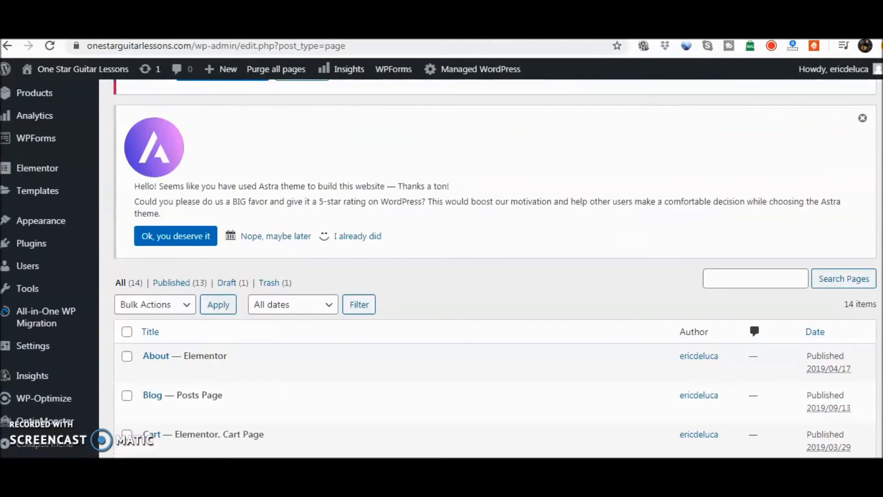
scroll(down, 3)
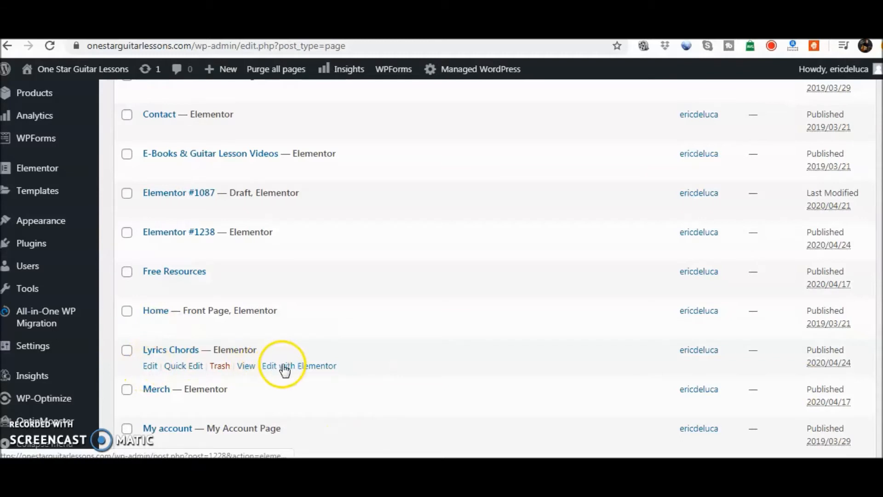
click(298, 365)
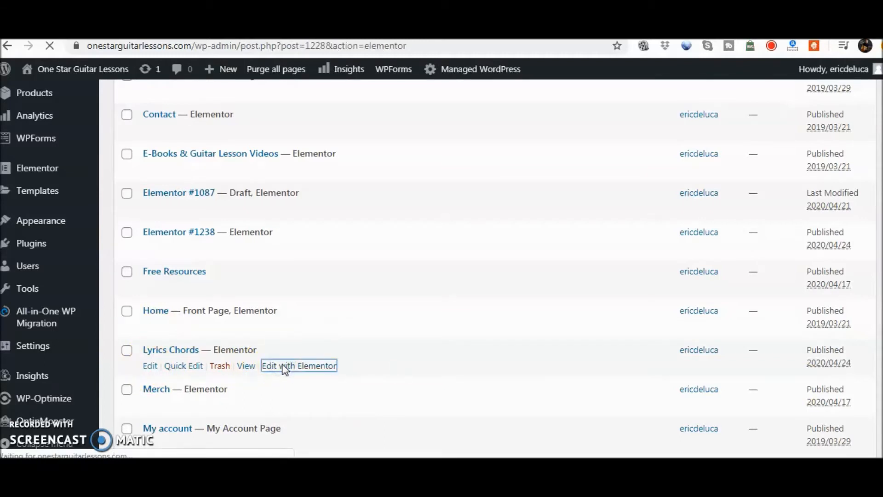
- Select the Peace In The Valley download button and paste the copied PDF URL into its Link field
click(298, 366)
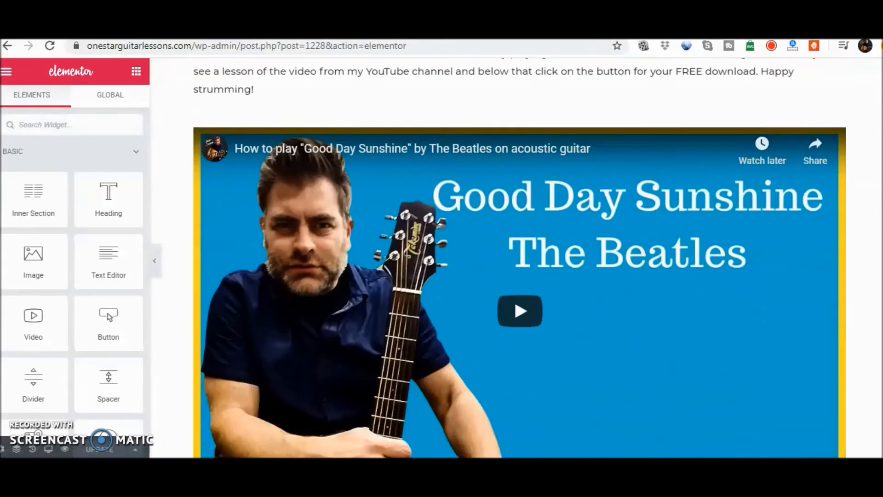
scroll(down, 3)
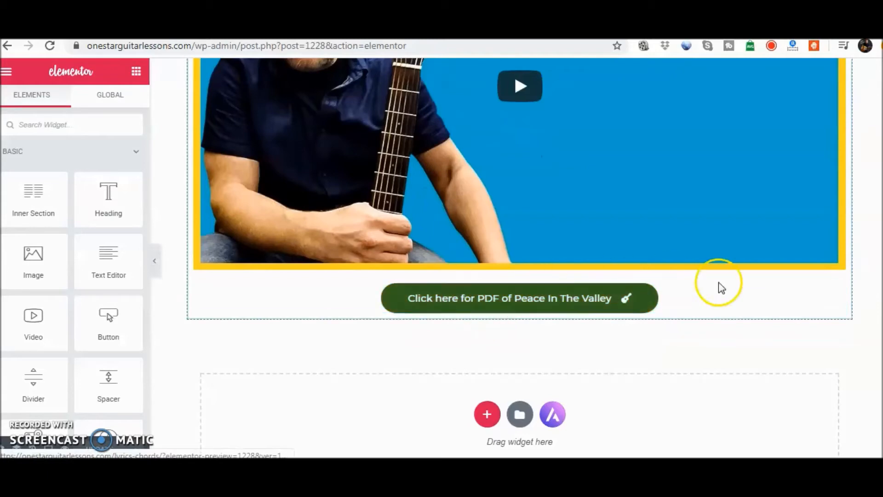
click(518, 298)
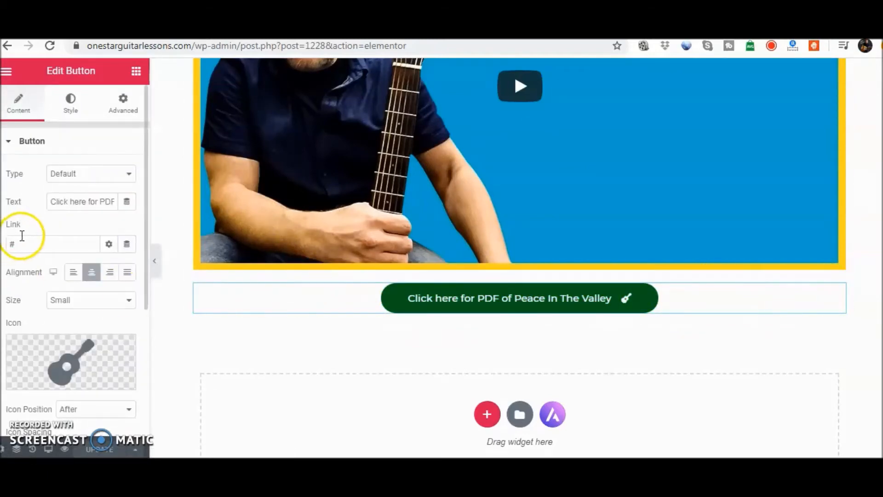
click(54, 242)
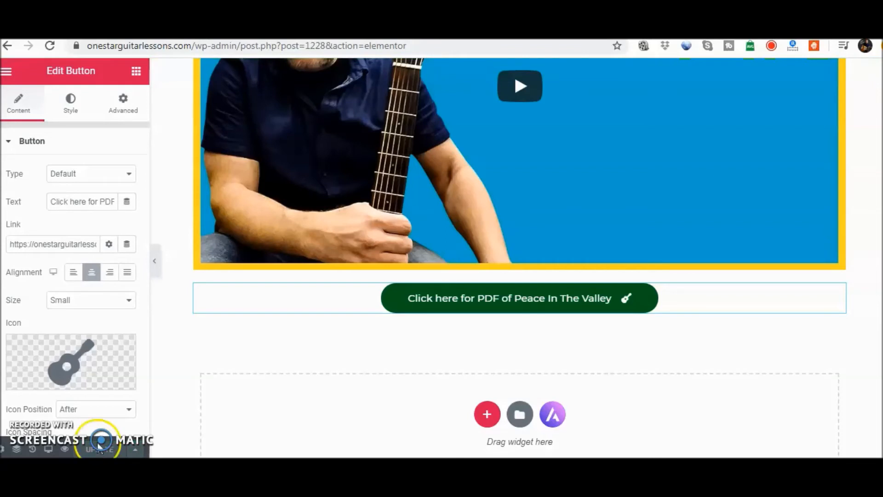
mouse_move(361, 339)
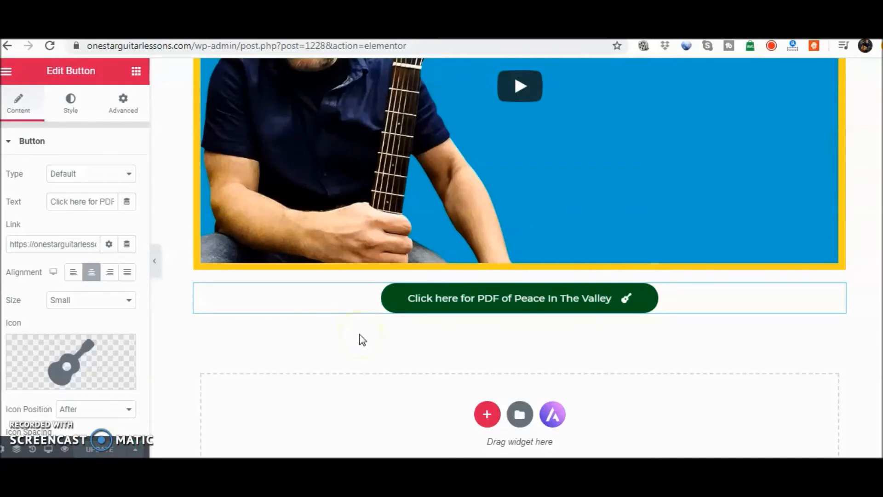